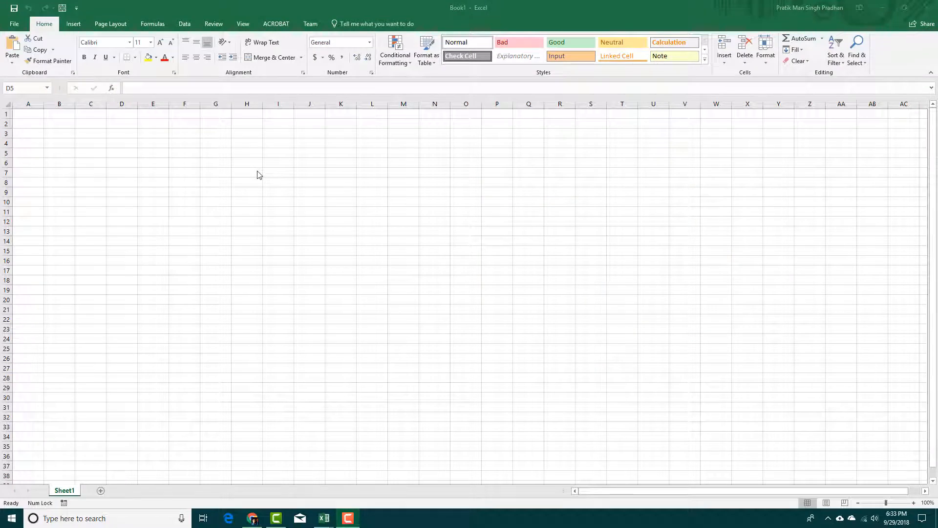
Enter SN in A1 with serial numbers 1 to 6 in A2:A7 and left-align them.
{"action": "left_click", "coordinate": [121, 153]}
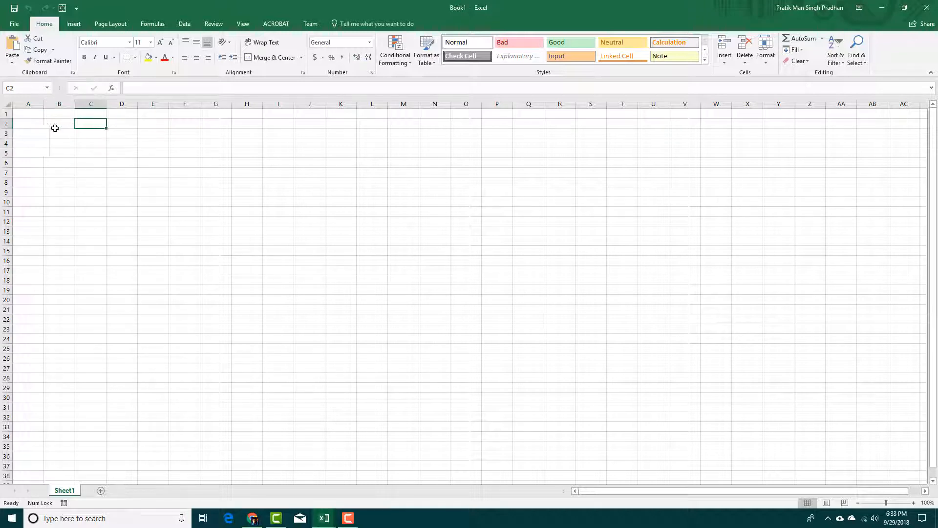
{"action": "left_click", "coordinate": [28, 124]}
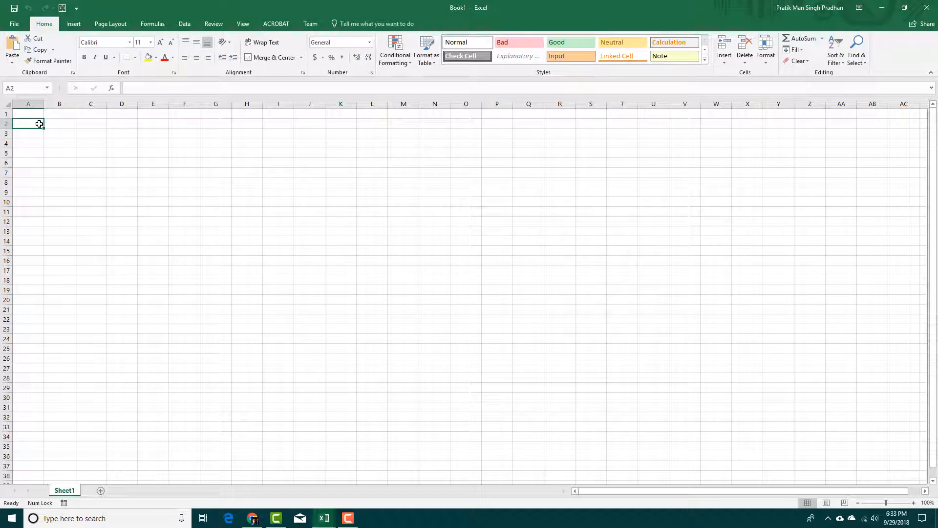
{"action": "left_click", "coordinate": [59, 124]}
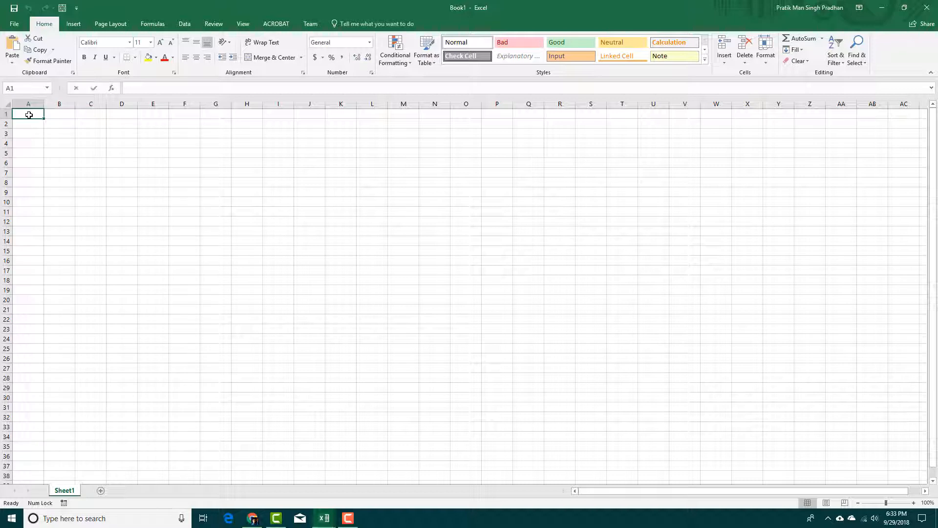
{"action": "type", "text": "SN"}
{"action": "left_click", "coordinate": [28, 123]}
{"action": "type", "text": "1"}
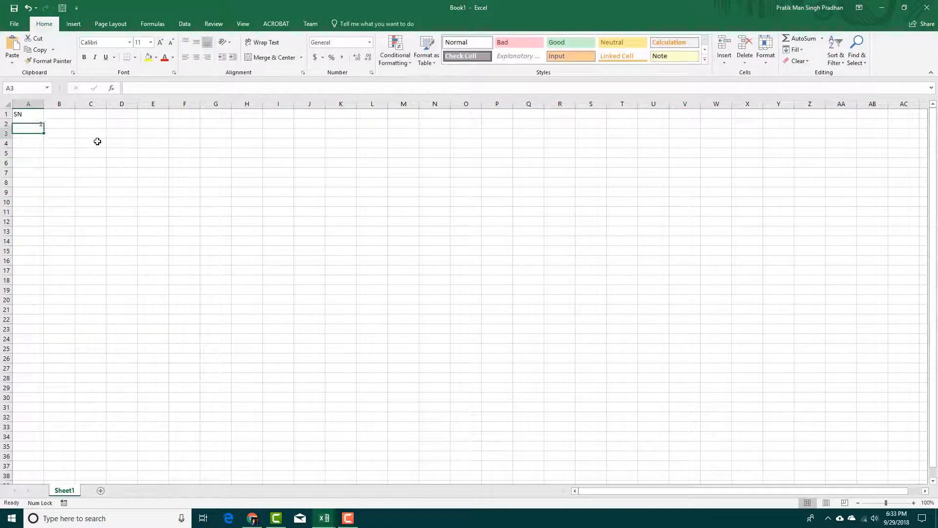
{"action": "type", "text": "4"}
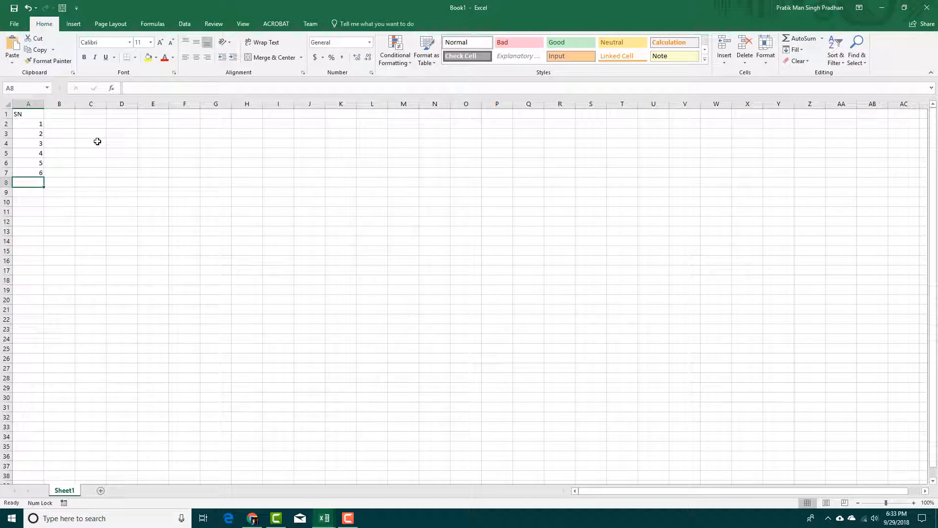
{"action": "left_click", "coordinate": [29, 113]}
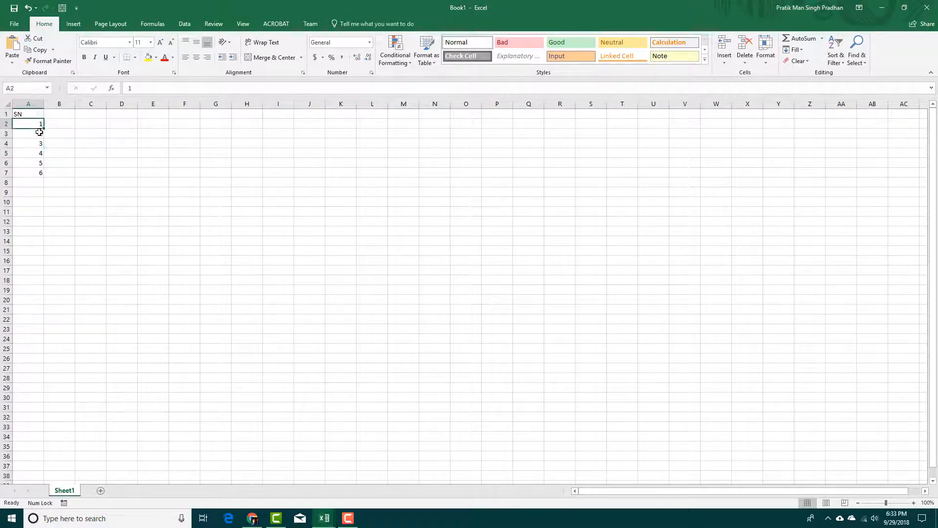
{"action": "left_click_drag", "start_coordinate": [28, 124], "coordinate": [29, 173]}
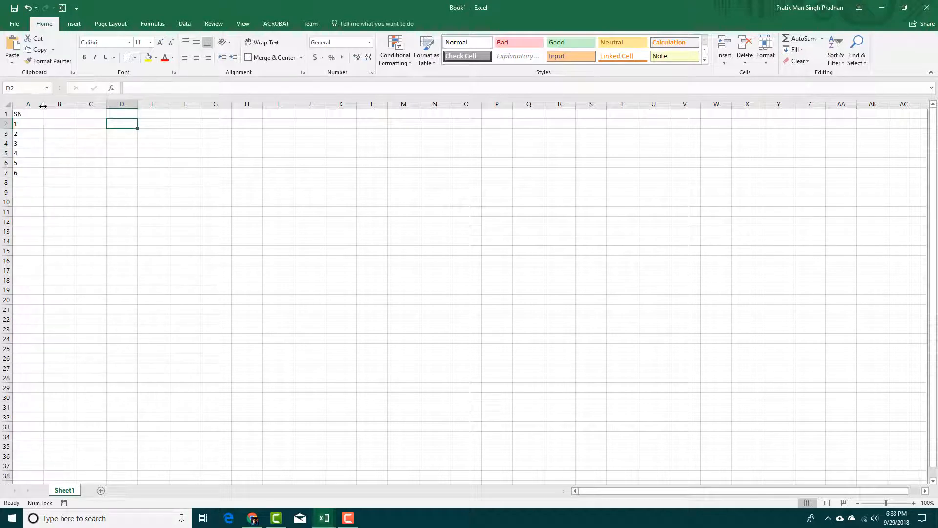
Autofit column A, add Name, Grade and Remarks in B1:D1, and bold the header row.
{"action": "left_click", "coordinate": [44, 134]}
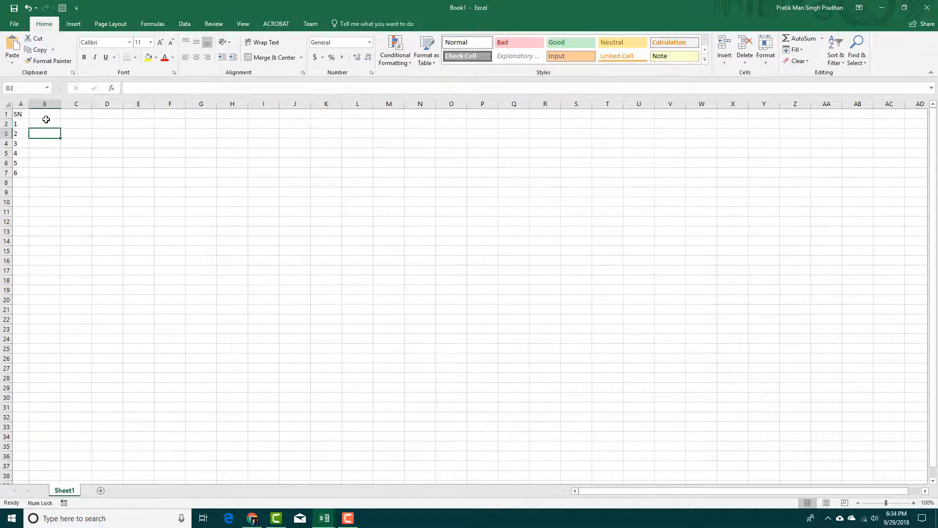
{"action": "type", "text": "Name"}
{"action": "left_click", "coordinate": [77, 115]}
{"action": "type", "text": "Grade"}
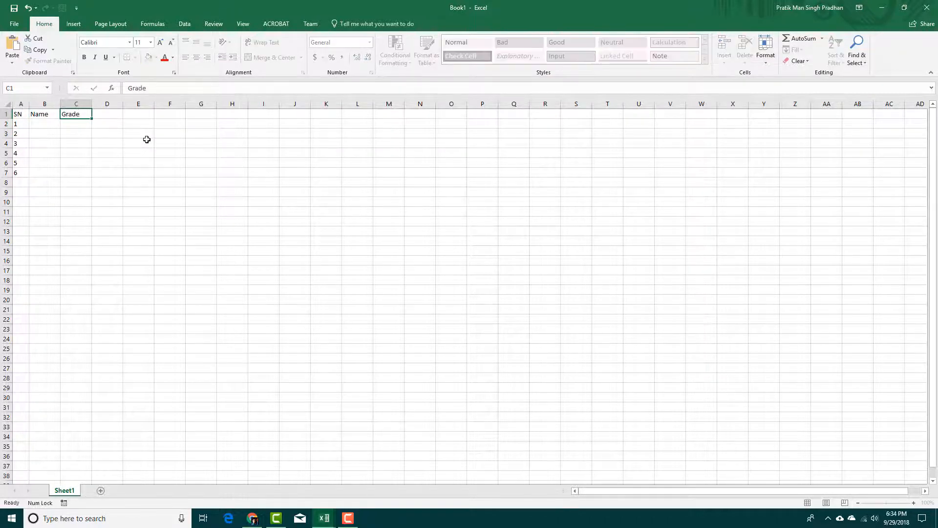
{"action": "type", "text": "Remarks"}
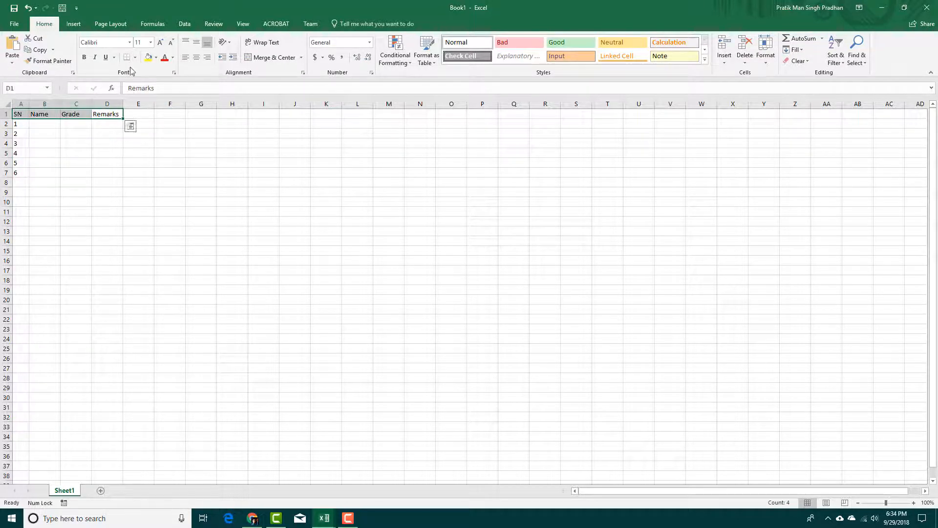
{"action": "left_click", "coordinate": [84, 56]}
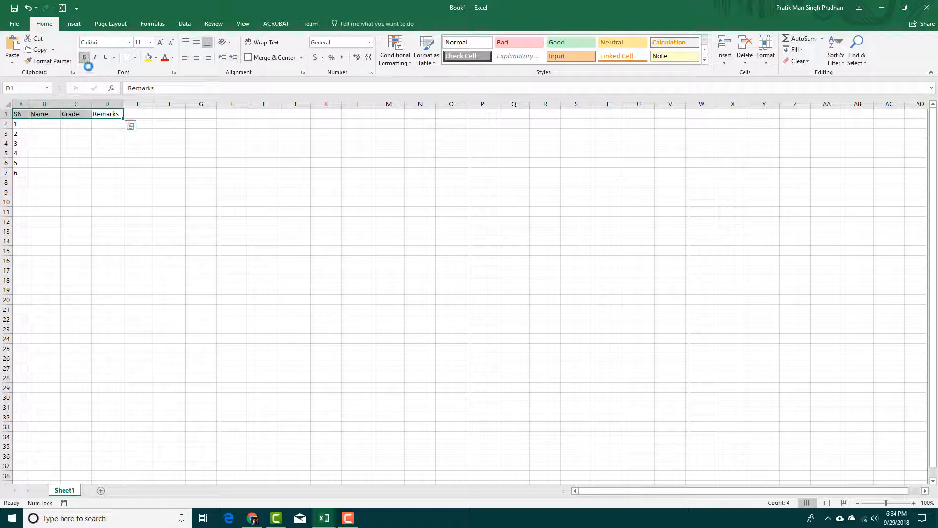
{"action": "left_click", "coordinate": [43, 124]}
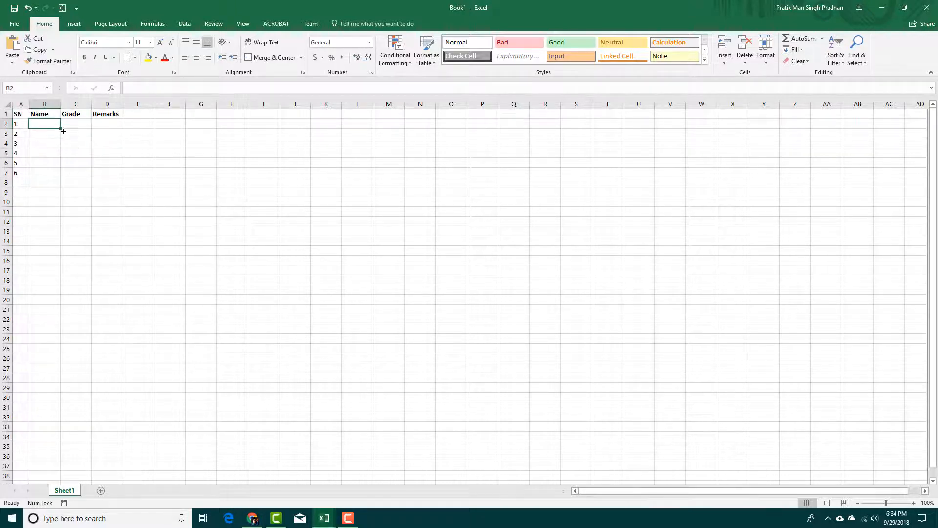
{"action": "mouse_move", "coordinate": [130, 158]}
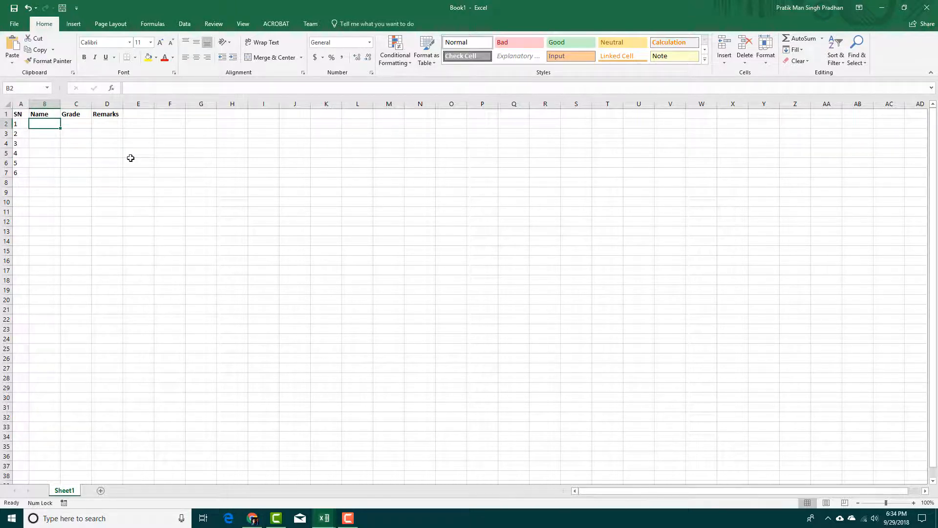
Enter Robert, Sam, Bert, Wilson, Ruby and Sammy into B2:B7 under Name.
{"action": "type", "text": "Robert"}
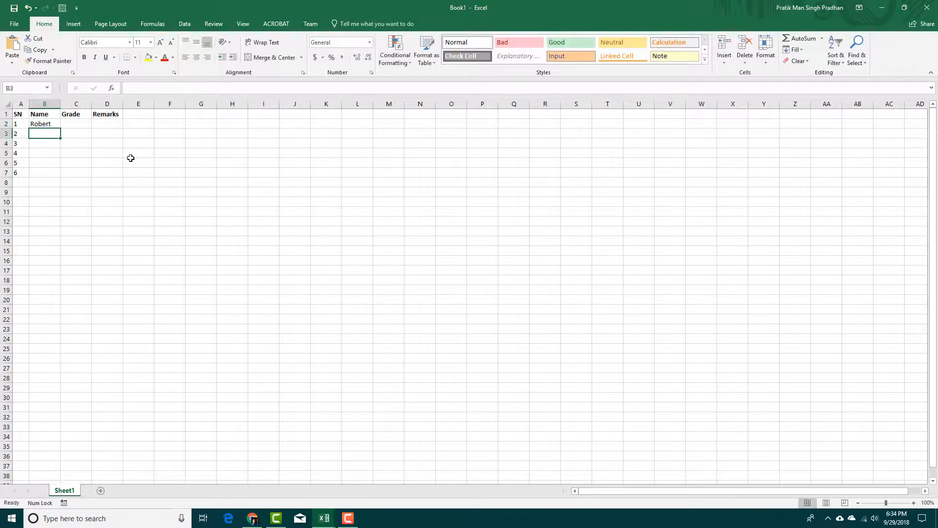
{"action": "type", "text": "Sam"}
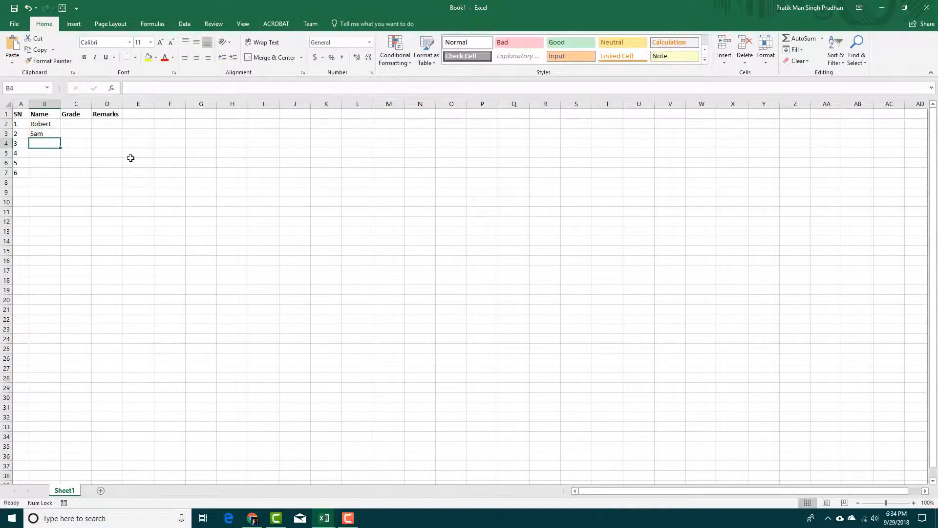
{"action": "type", "text": "Bert"}
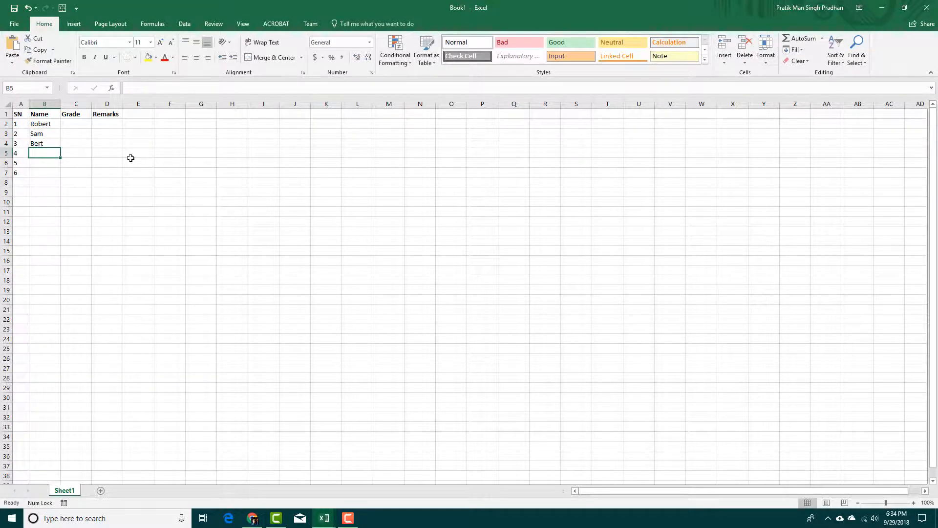
{"action": "type", "text": "W"}
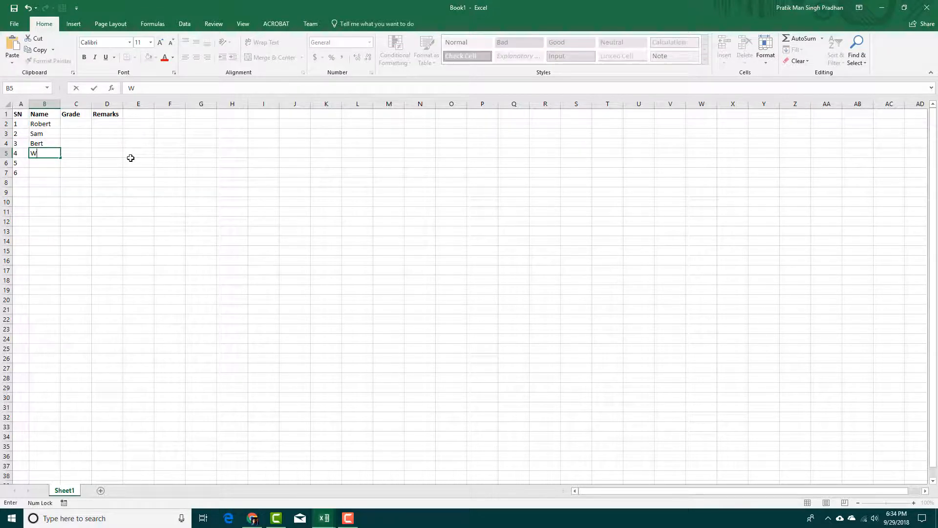
{"action": "type", "text": "ilson"}
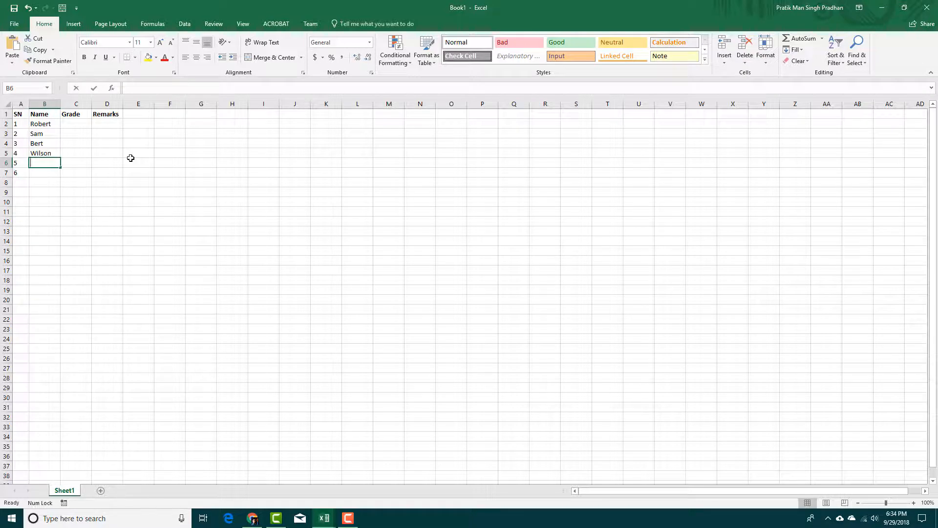
{"action": "type", "text": "Ruby"}
{"action": "left_click", "coordinate": [44, 173]}
{"action": "type", "text": "Sammy"}
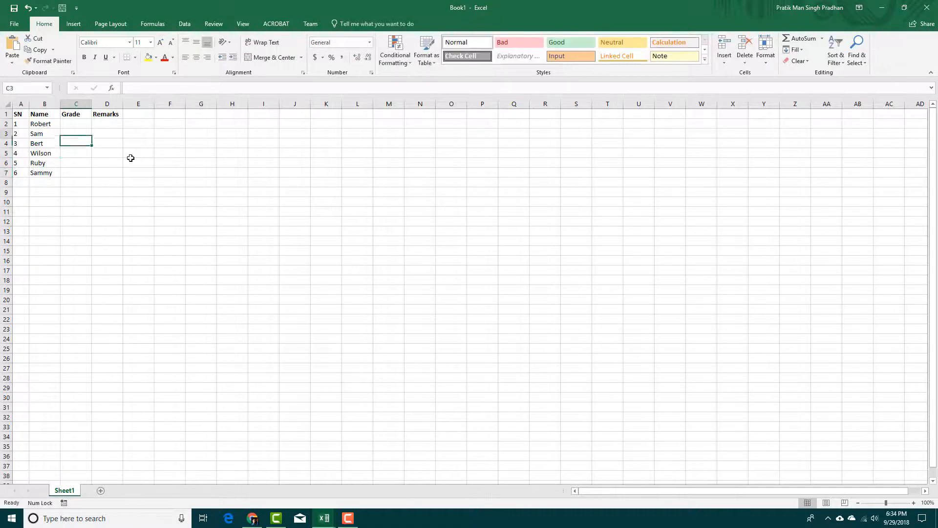
Enter grades A, A, B+, A+, C and D into C2:C7 under Grade.
{"action": "type", "text": "A"}
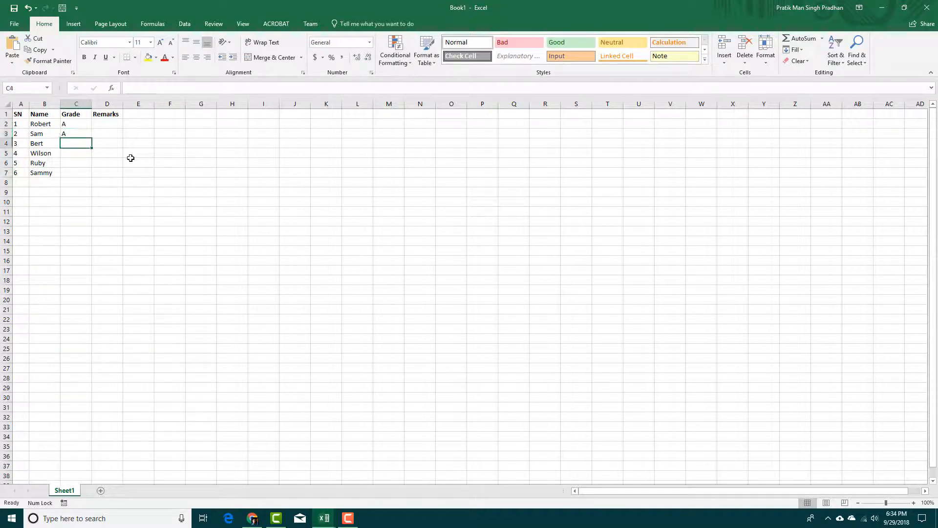
{"action": "type", "text": "B"}
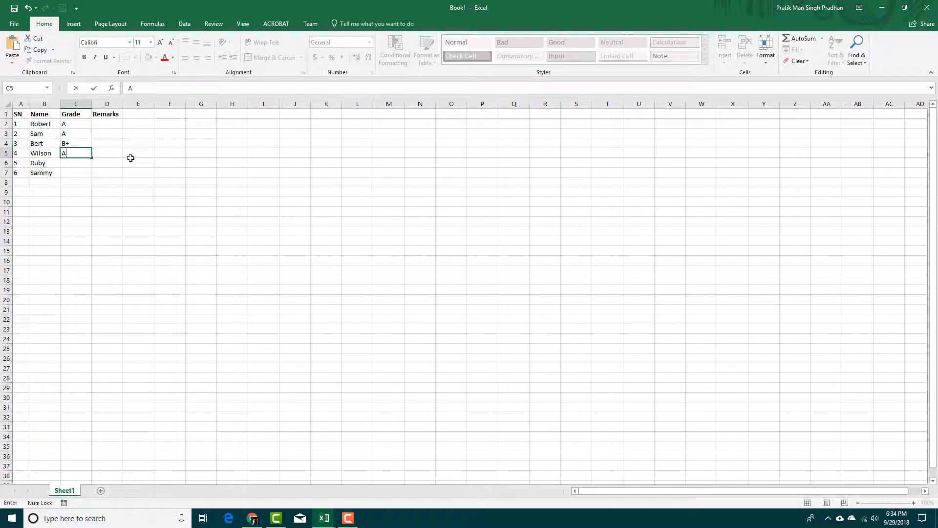
{"action": "type", "text": "+"}
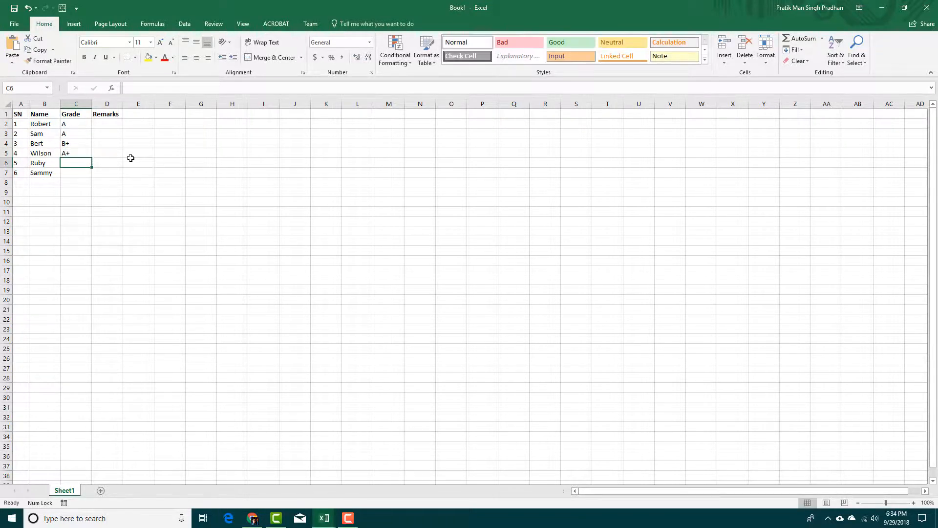
{"action": "type", "text": "C"}
{"action": "left_click", "coordinate": [76, 173]}
{"action": "type", "text": "D"}
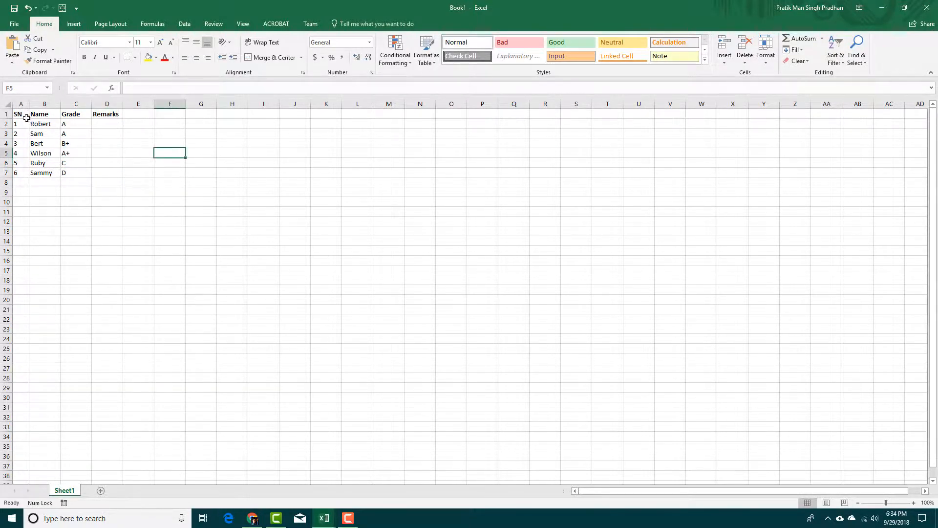
Change Bert to Gert in B4, then begin editing Wilson in B5.
{"action": "left_click", "coordinate": [138, 192]}
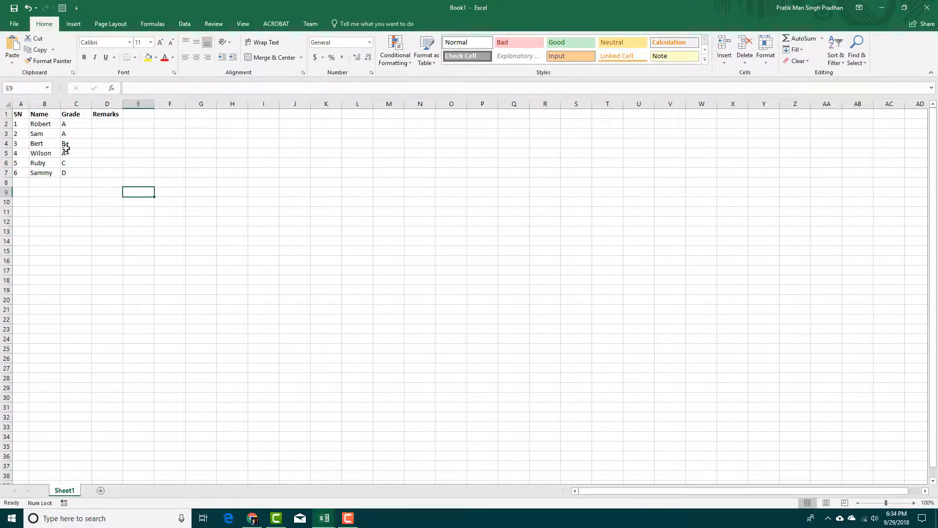
{"action": "left_click", "coordinate": [44, 143]}
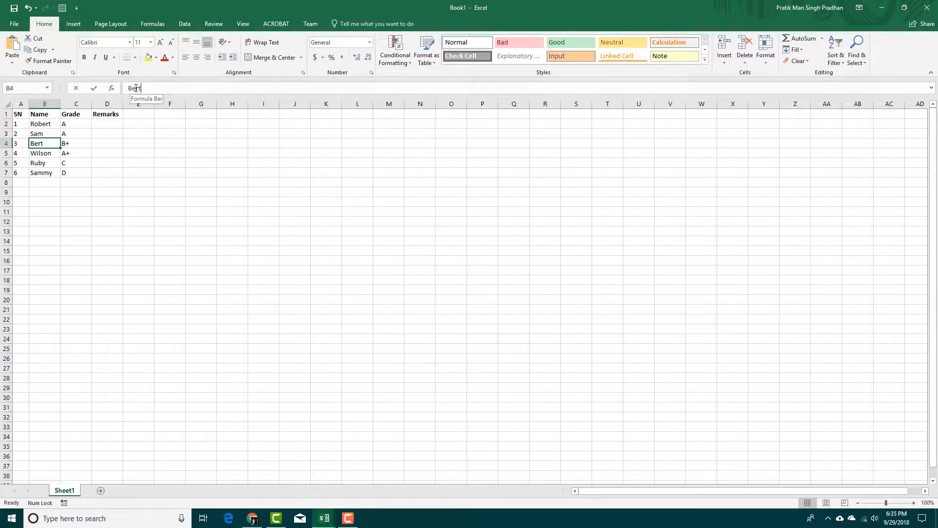
{"action": "key", "text": "Backspace"}
{"action": "type", "text": "G"}
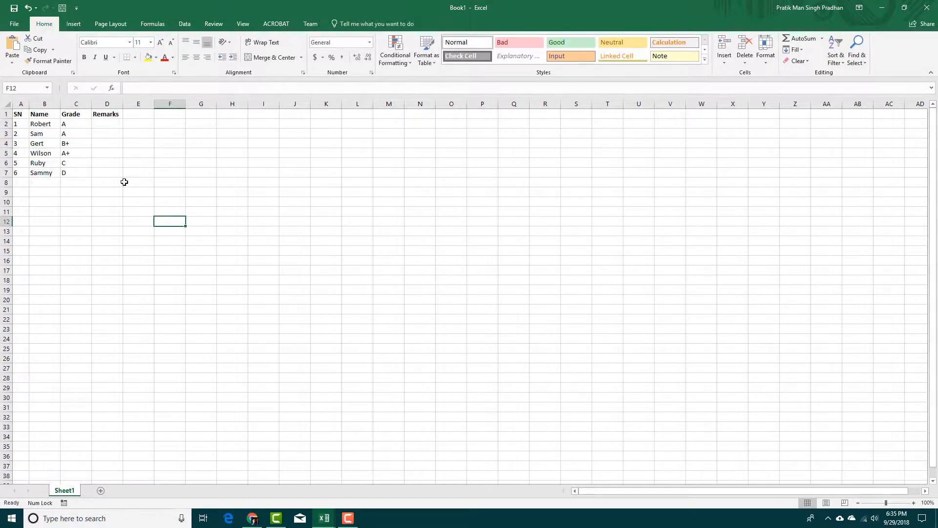
{"action": "double_click", "coordinate": [44, 152]}
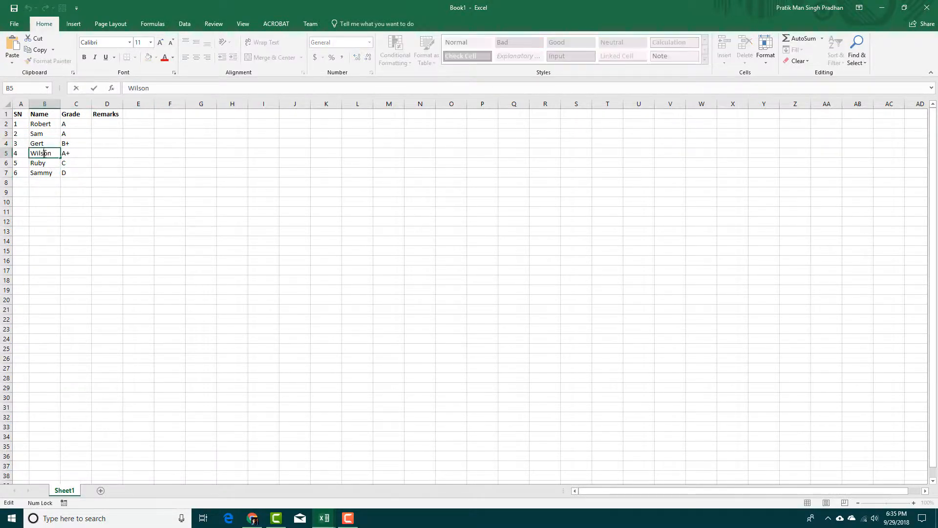